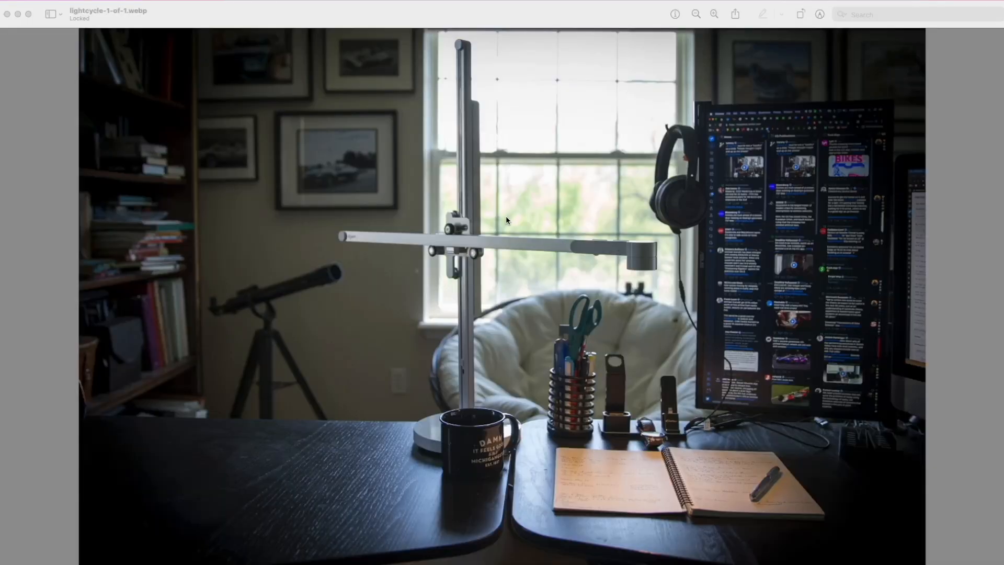
pyautogui.moveTo(525, 205)
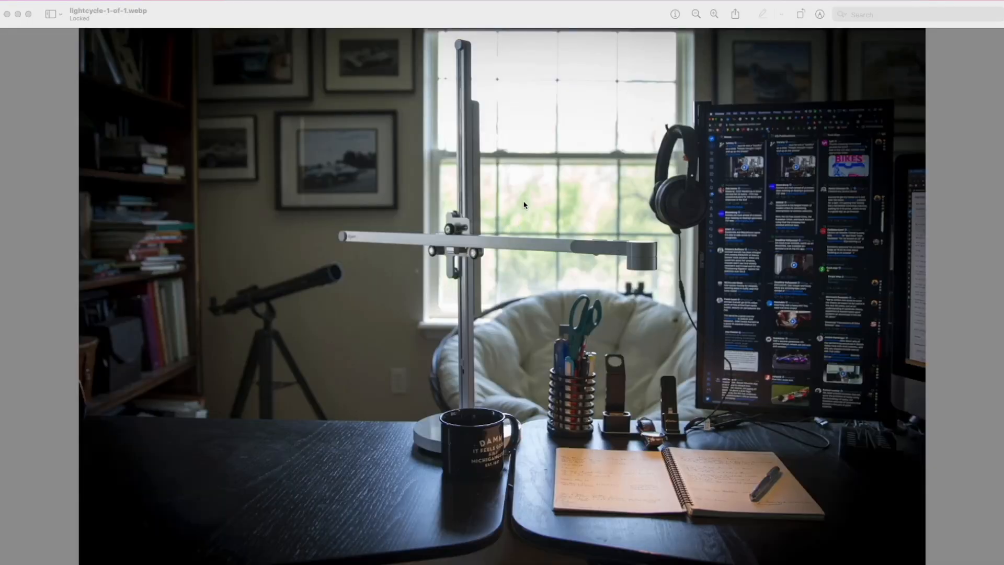
pyautogui.moveTo(462, 140)
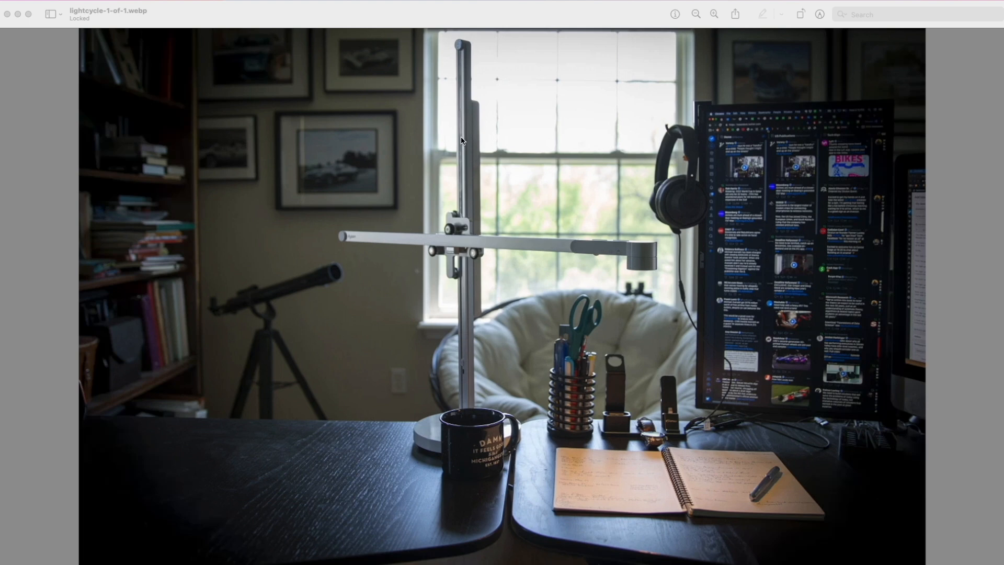
pyautogui.moveTo(477, 108)
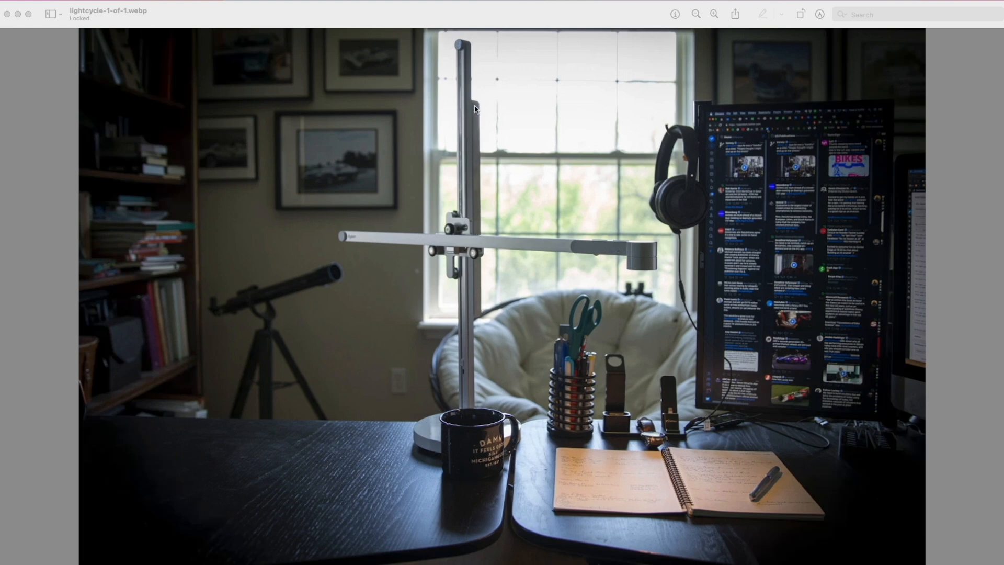
pyautogui.moveTo(502, 258)
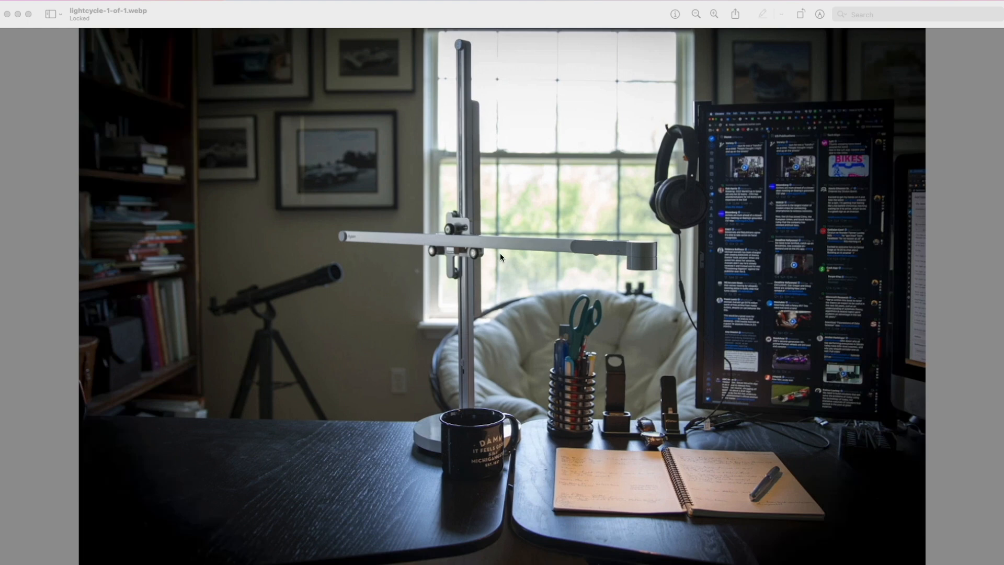
# Enlarge the desk-lamp photo in Preview for a closer look at the lamp arm.
pyautogui.click(714, 14)
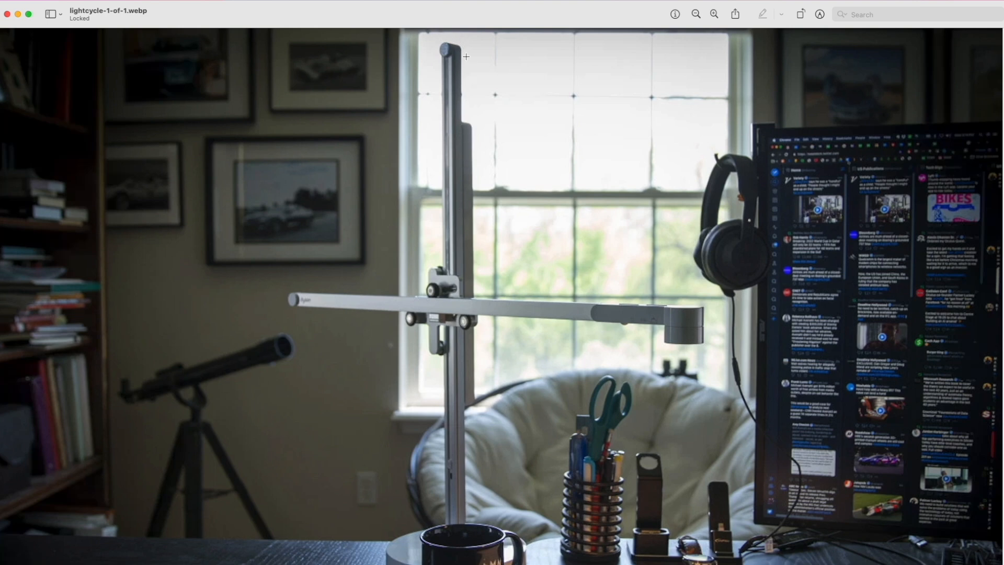
pyautogui.moveTo(459, 257)
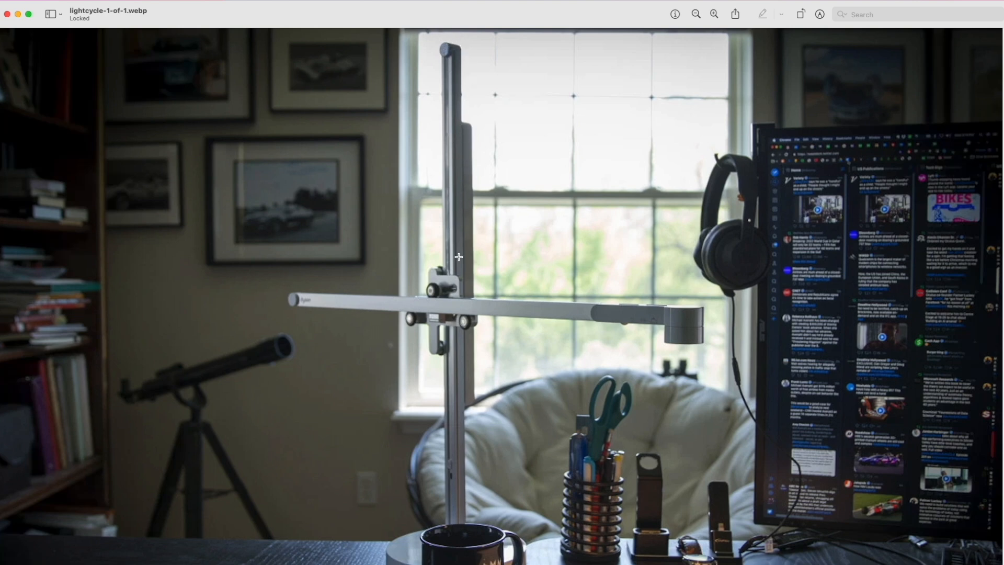
pyautogui.moveTo(446, 281)
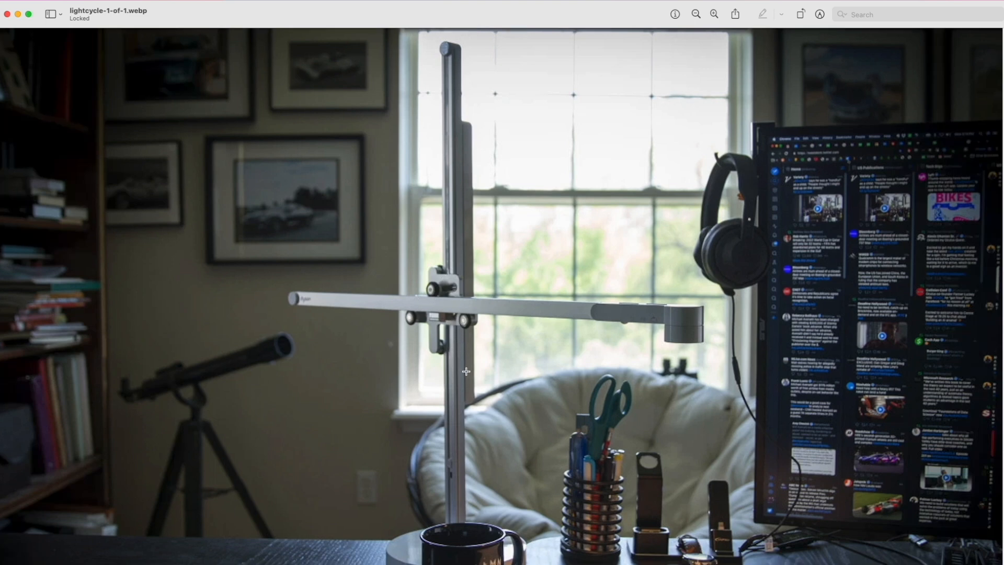
pyautogui.moveTo(467, 229)
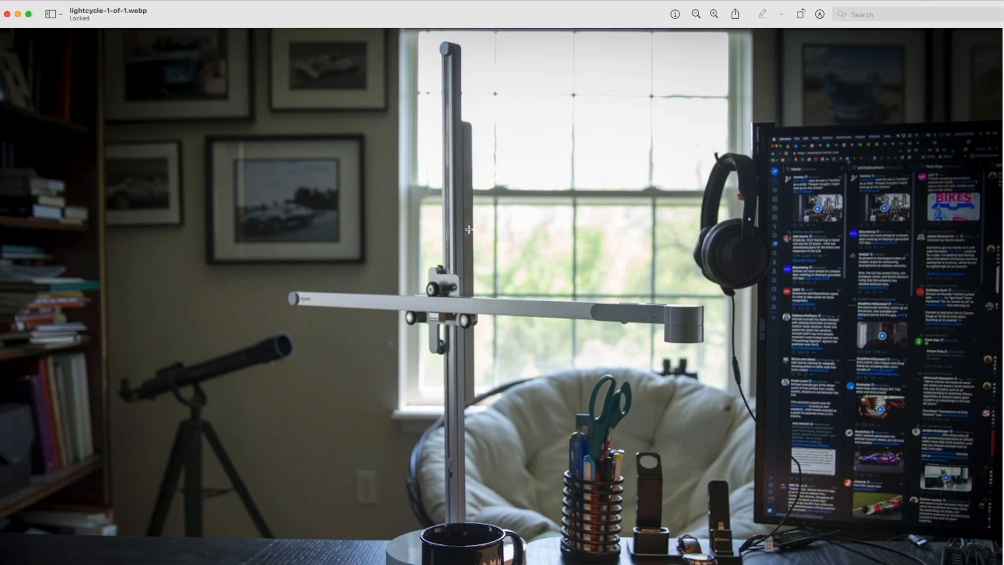
pyautogui.moveTo(467, 192)
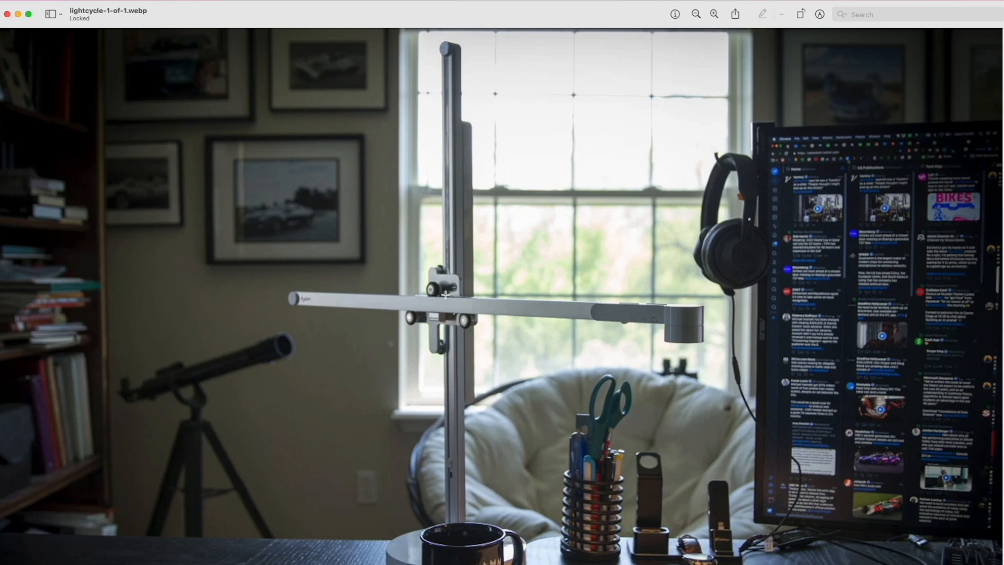
pyautogui.moveTo(448, 302)
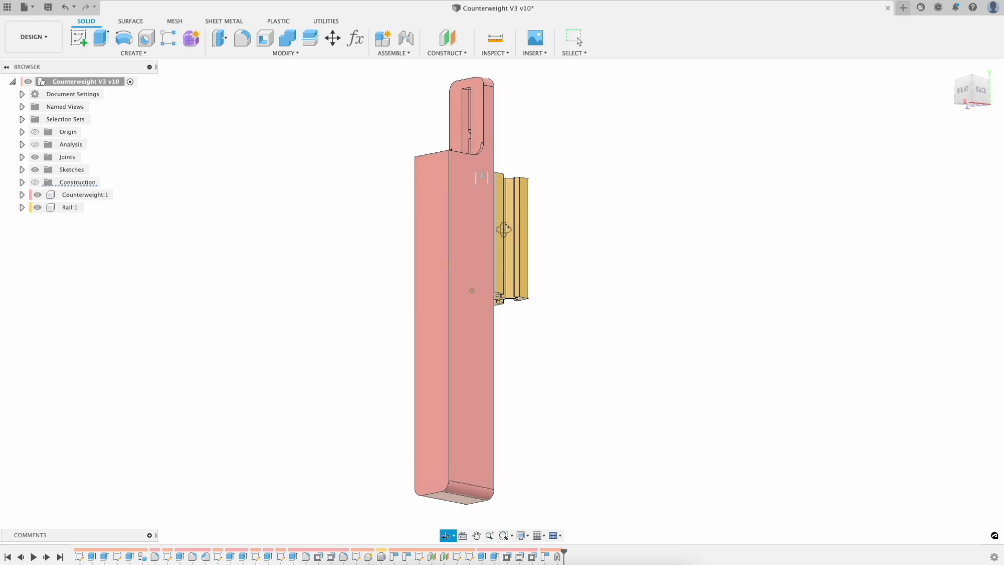
# Orbit to look down on the rail profile where the tab sits.
pyautogui.moveTo(503, 229); pyautogui.dragTo(660, 286)
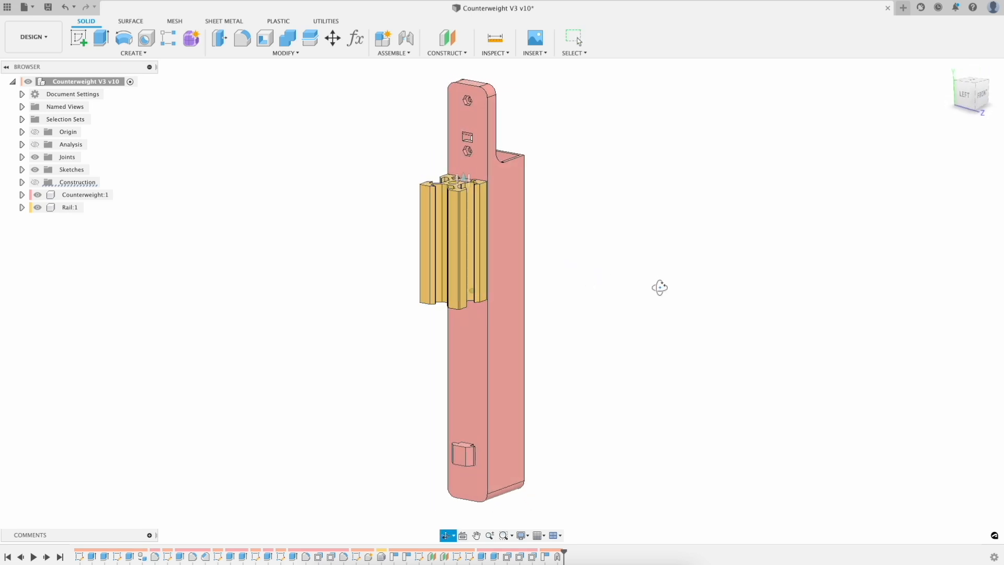
pyautogui.moveTo(660, 287); pyautogui.dragTo(558, 307)
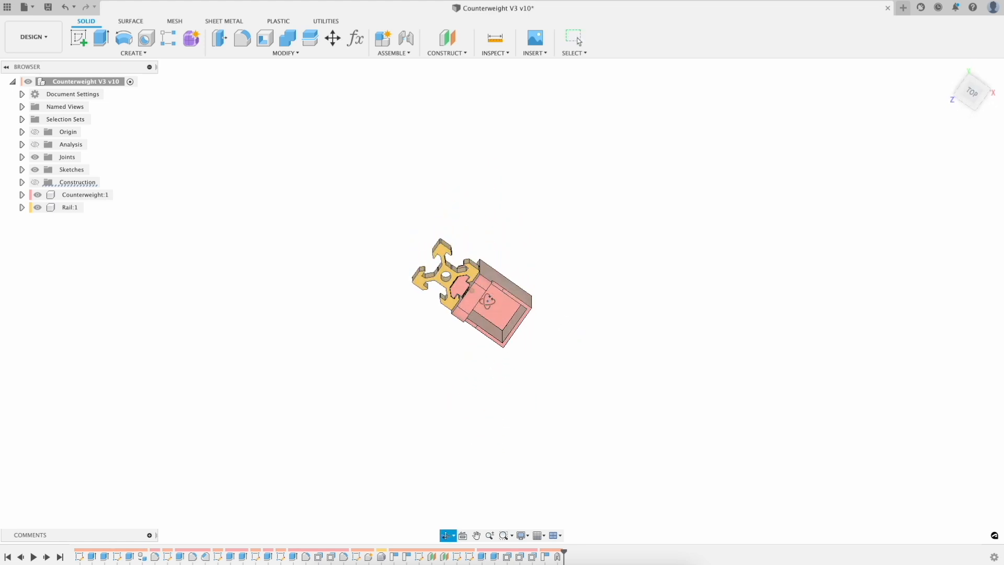
pyautogui.moveTo(474, 295); pyautogui.dragTo(560, 295)
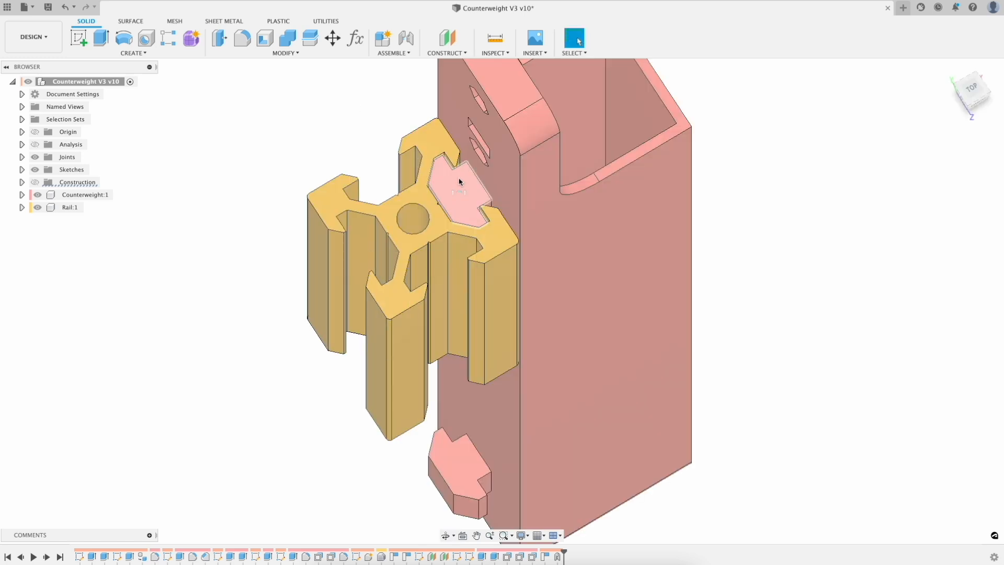
# Drag the Slider1 joint to move the counterweight tab out of and back into the rail slot.
pyautogui.click(457, 464)
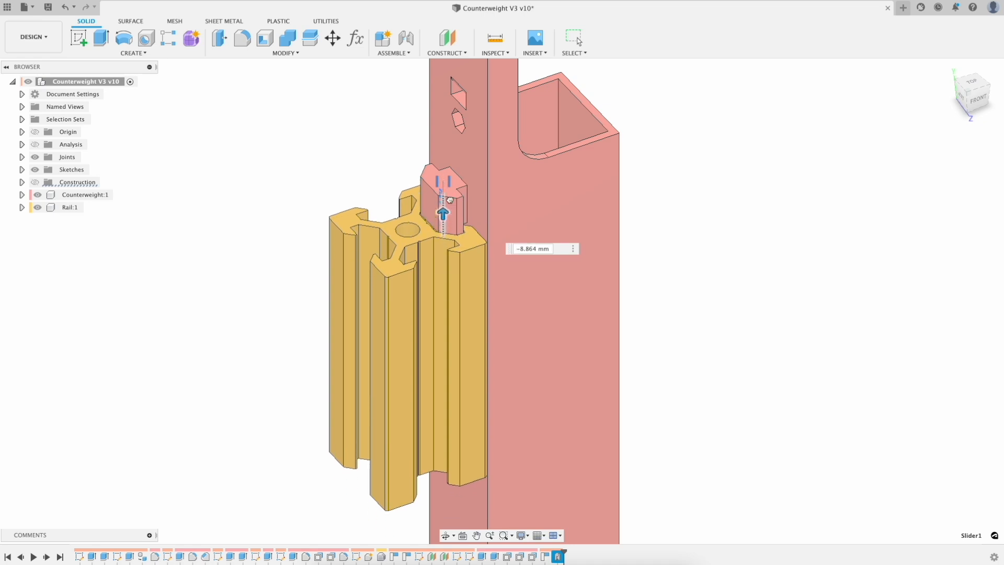
pyautogui.moveTo(442, 212); pyautogui.dragTo(443, 152)
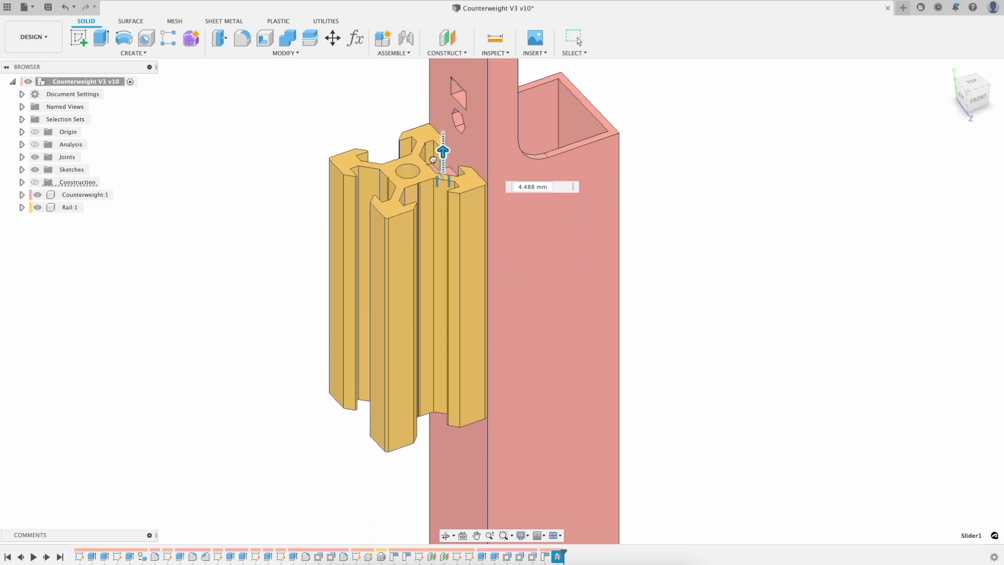
pyautogui.moveTo(442, 151); pyautogui.dragTo(442, 175)
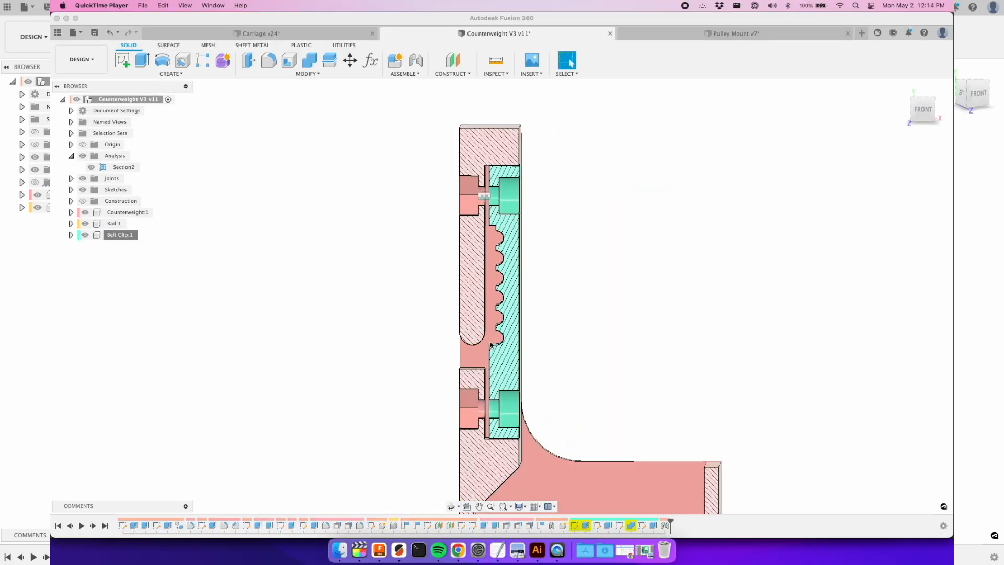
pyautogui.moveTo(445, 341)
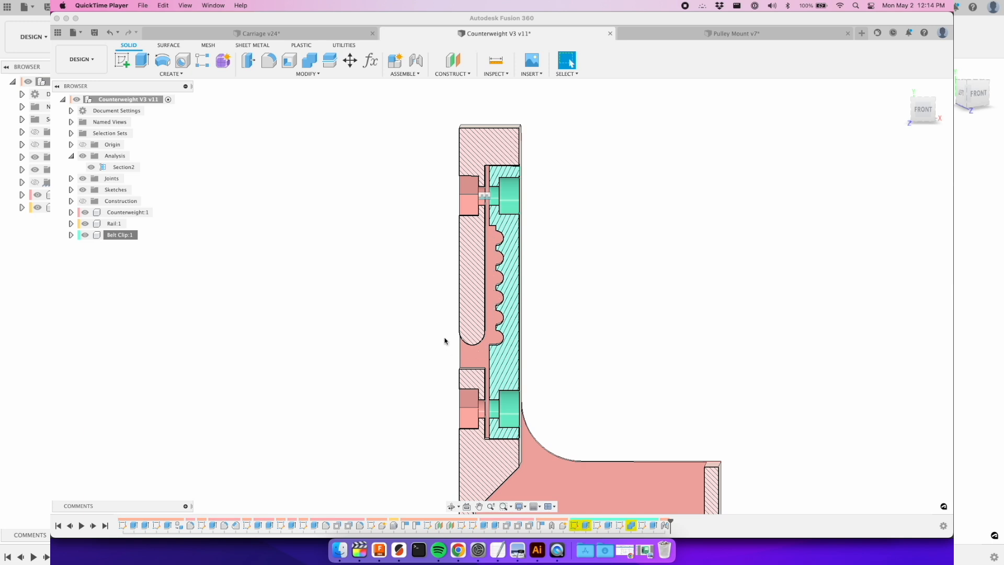